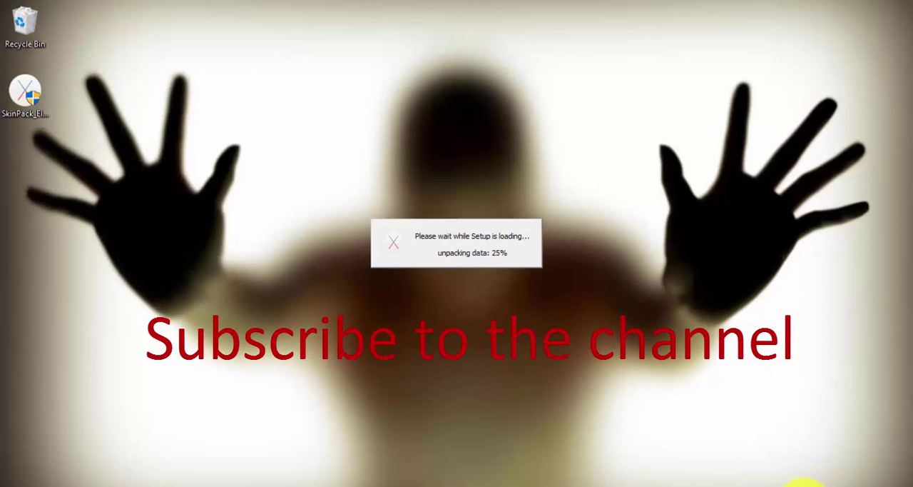
# Turn on Airplane mode from the taskbar network flyout while the installer unpacks.
pyautogui.click(734, 467)
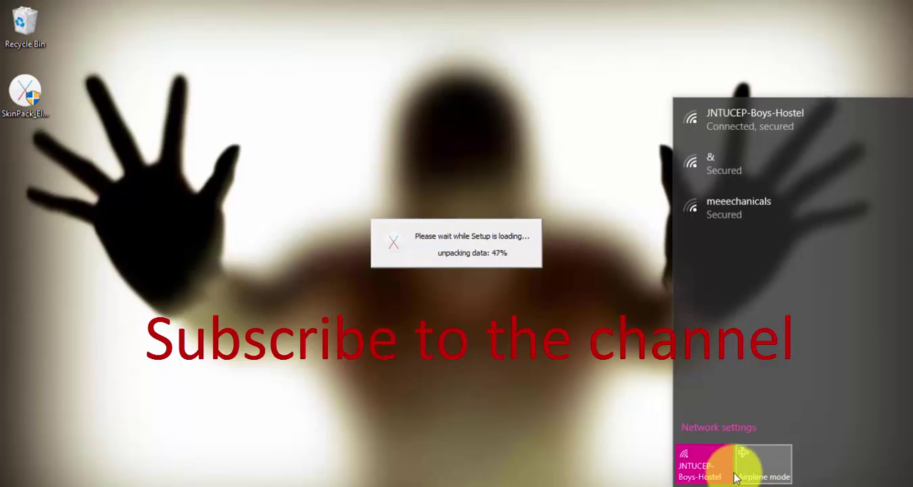
pyautogui.click(698, 464)
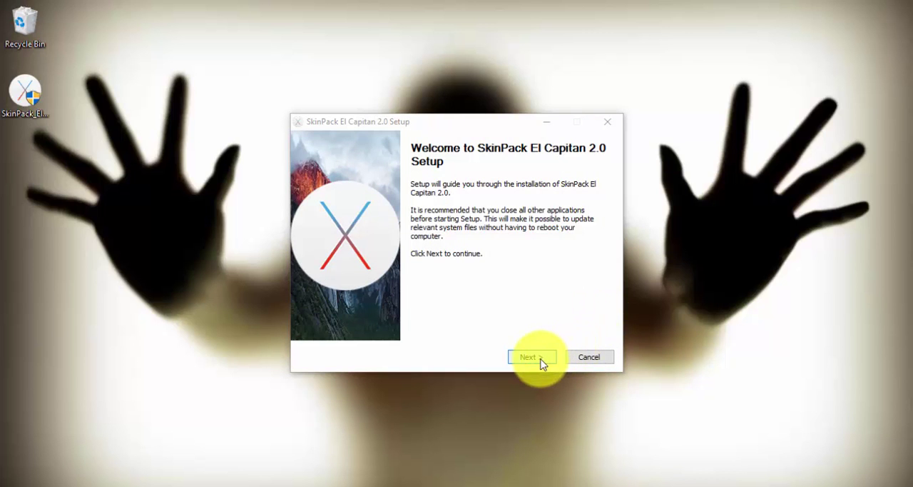
# Move past the welcome page and accept the SkinPack license agreement.
pyautogui.click(528, 357)
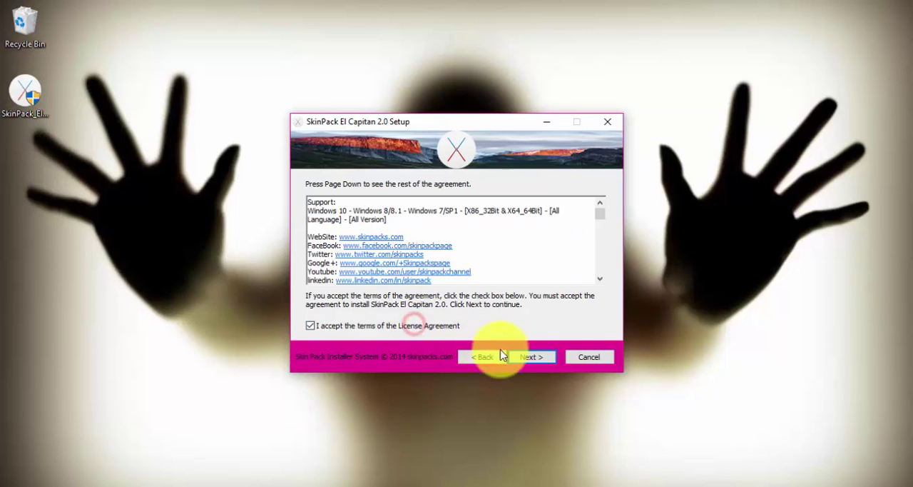
pyautogui.click(532, 356)
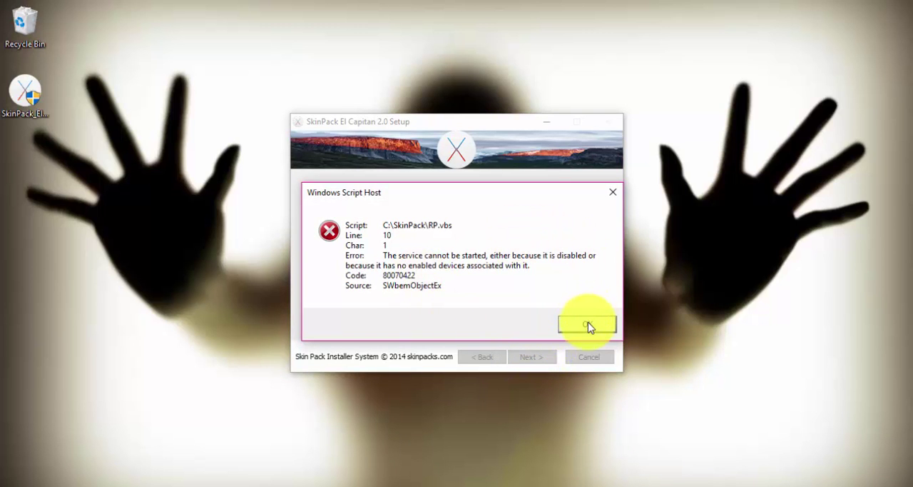
# Dismiss the RP.vbs Windows Script Host error and let installation reach Completed.
pyautogui.click(587, 325)
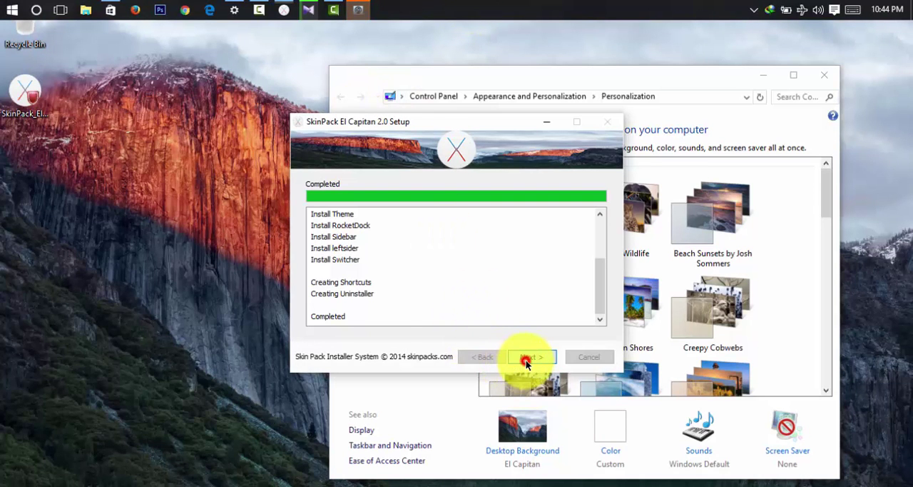
# Advance to the last page and finish the SkinPack El Capitan 2.0 setup wizard.
pyautogui.click(531, 357)
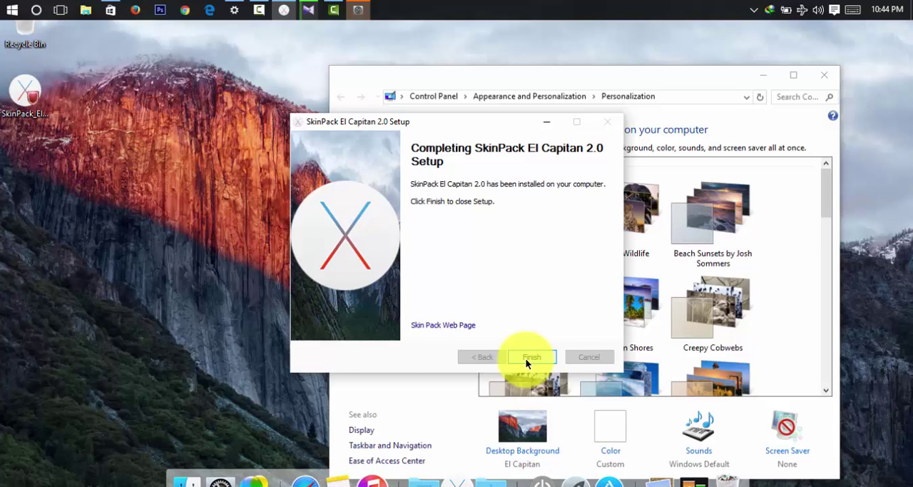
pyautogui.click(532, 357)
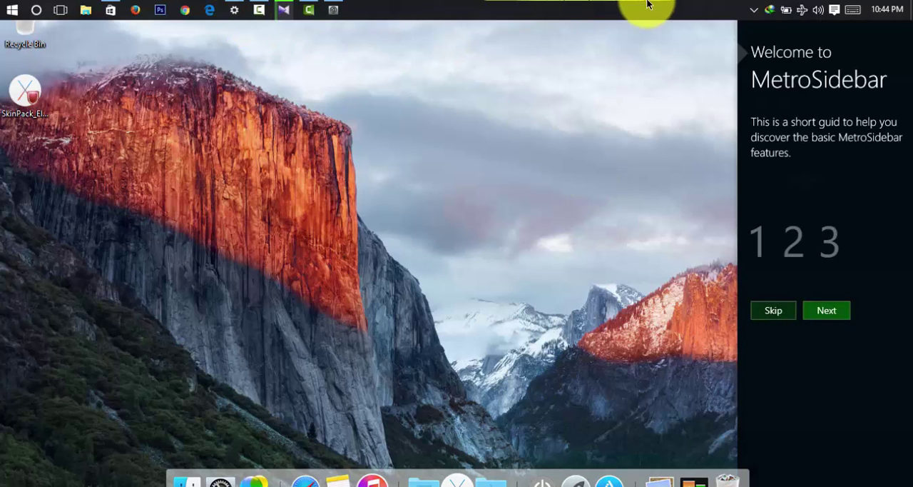
pyautogui.moveTo(575, 408)
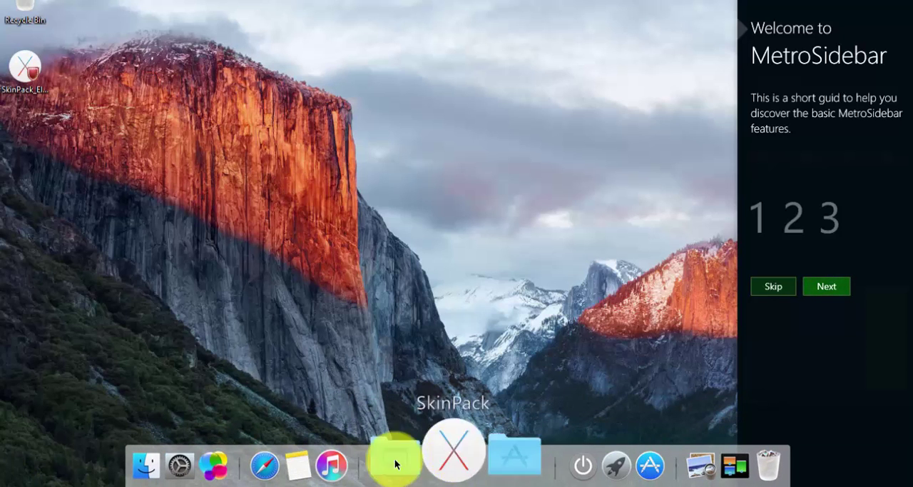
pyautogui.moveTo(682, 378)
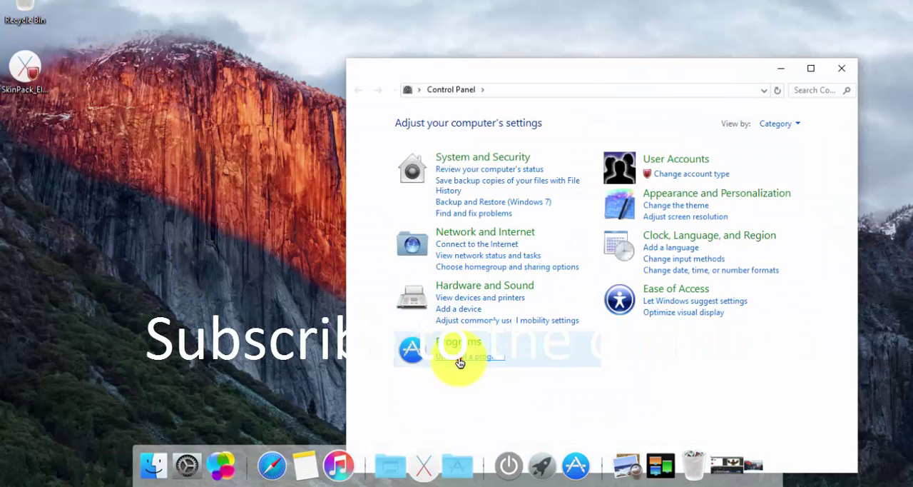
# Open 'Uninstall a program' and scroll down to SkinPack El Capitan 2.0.
pyautogui.click(458, 342)
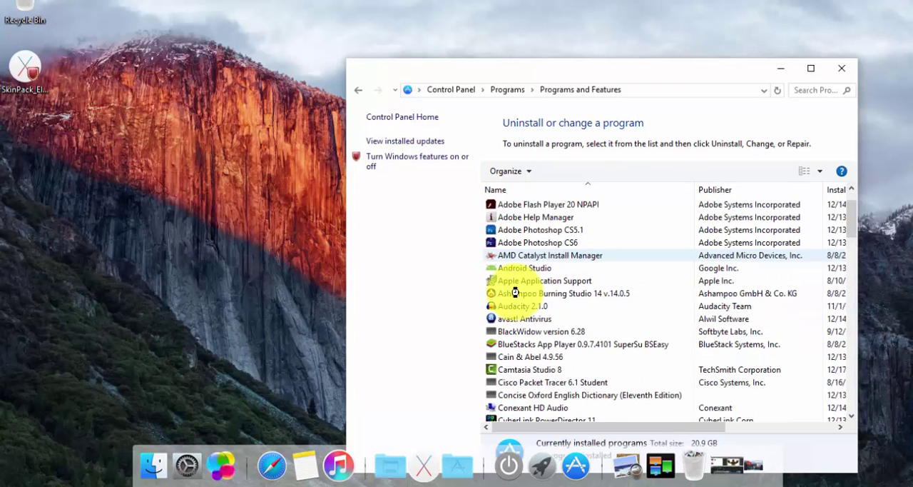
pyautogui.scroll(-3)
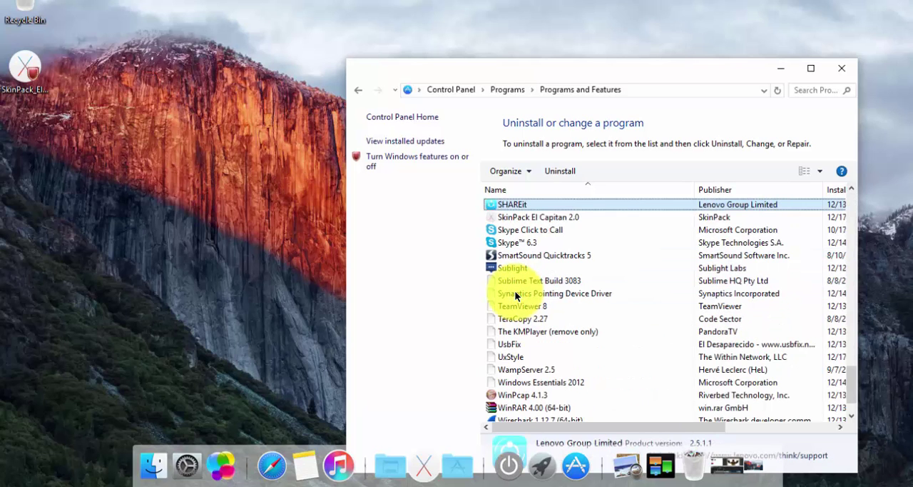
pyautogui.moveTo(516, 229)
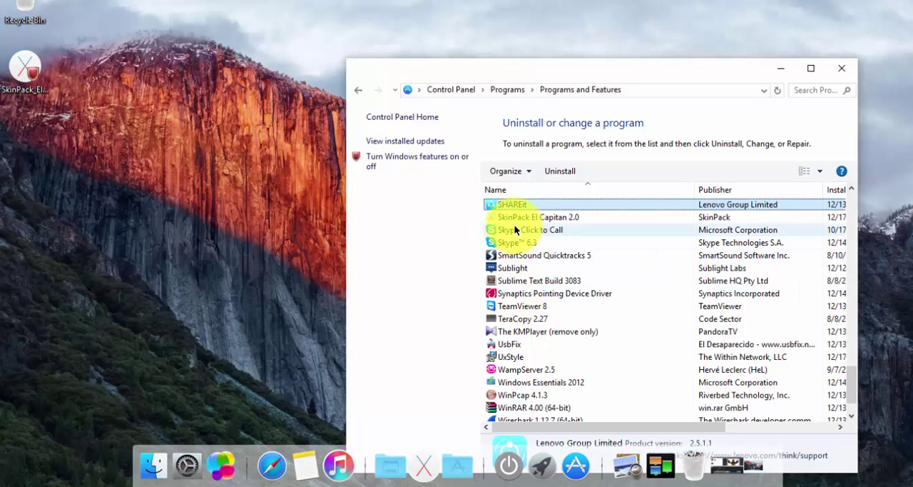